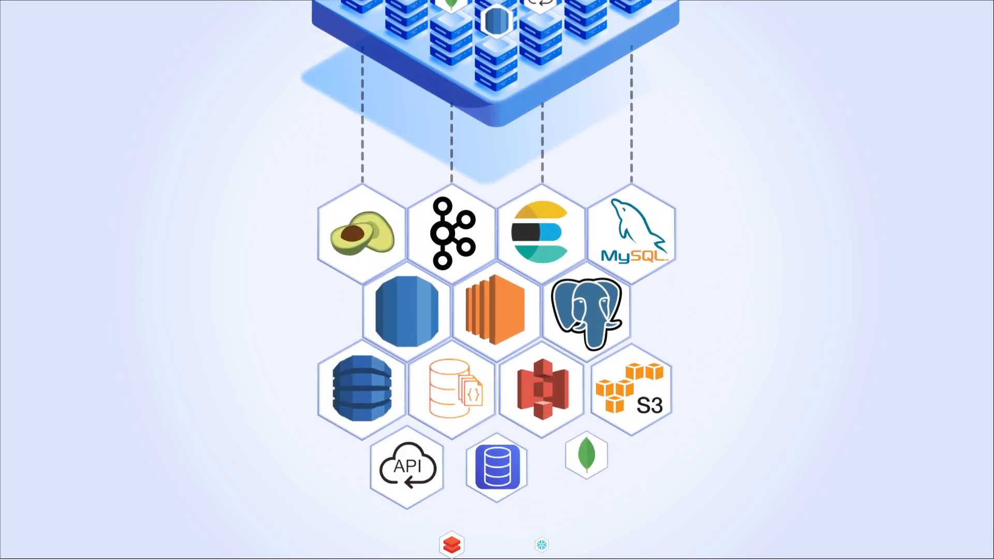
scroll(down, 3)
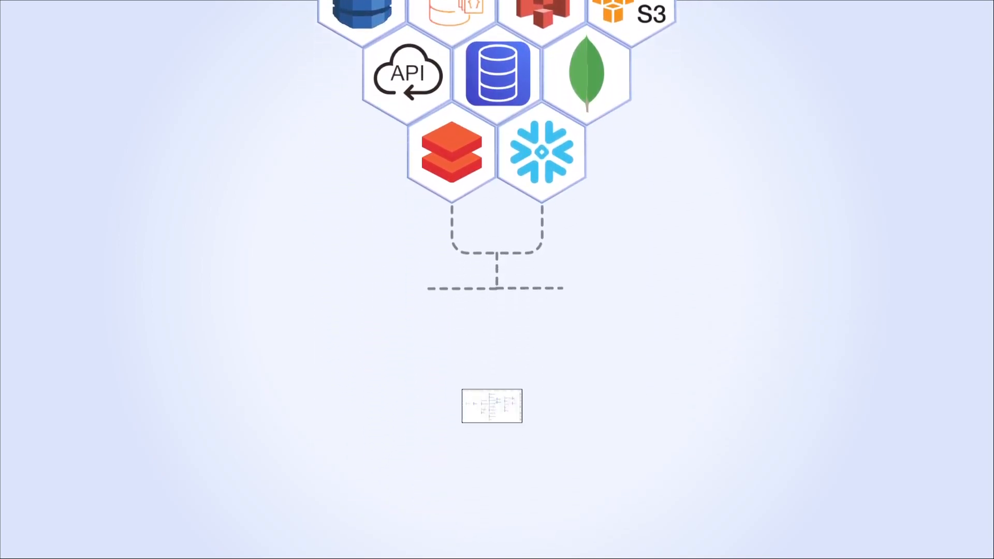